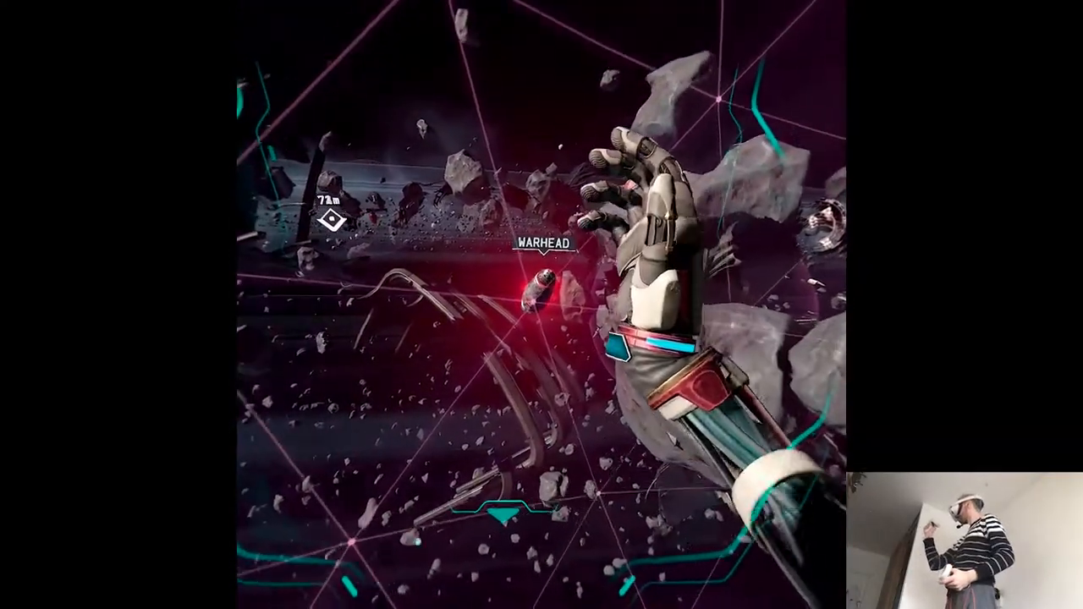
{"action": "mouse_move", "coordinate": [542, 304]}
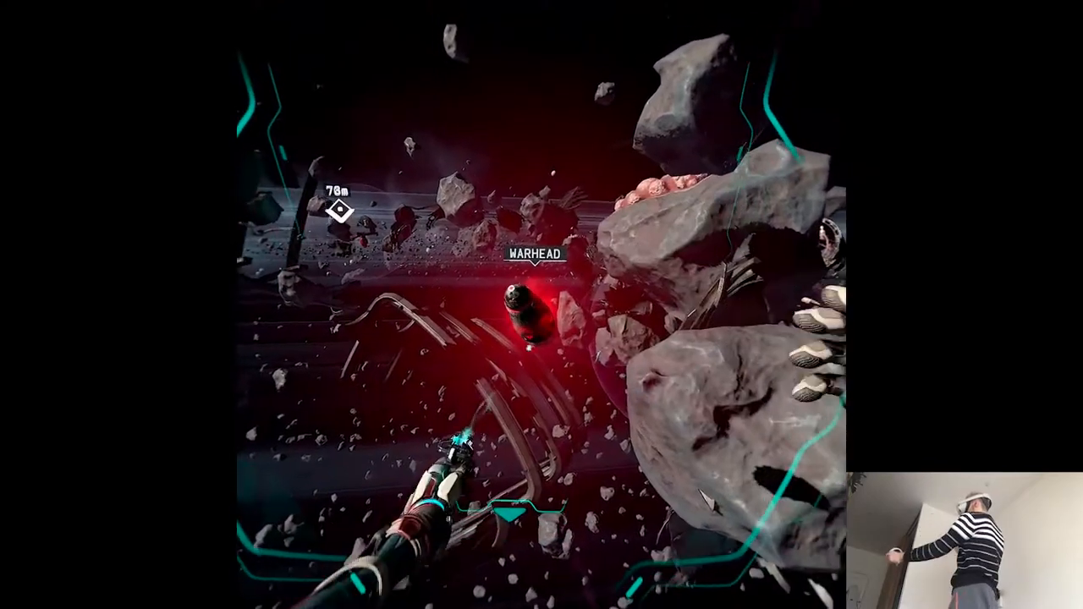